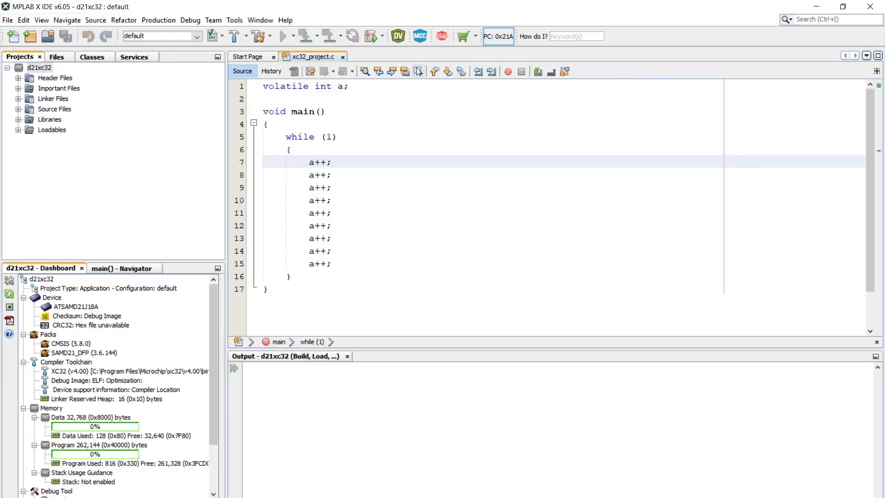
- Add autoload.py to the d21xc32 project's Script Files and show it in the editor
right_click(32, 68)
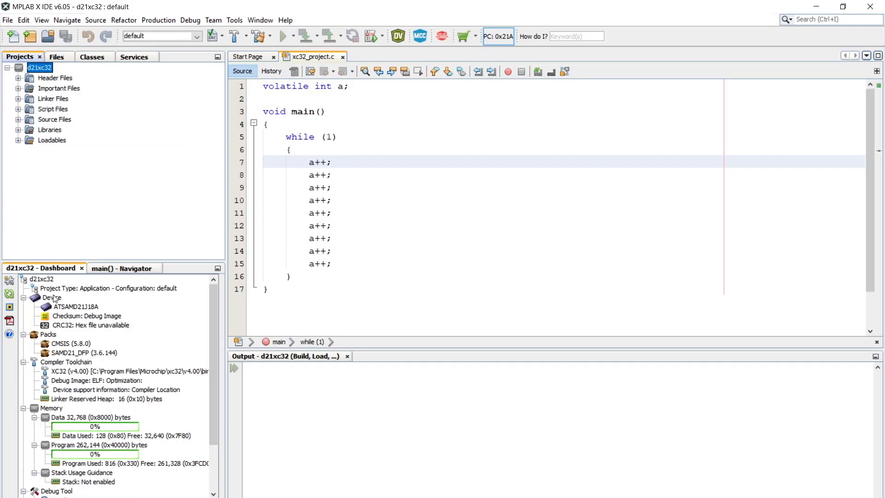
left_click(18, 108)
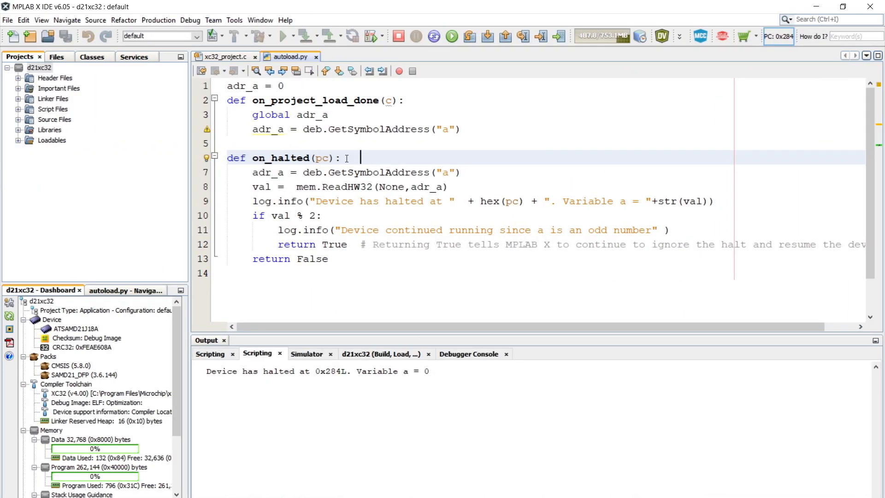
double_click(281, 158)
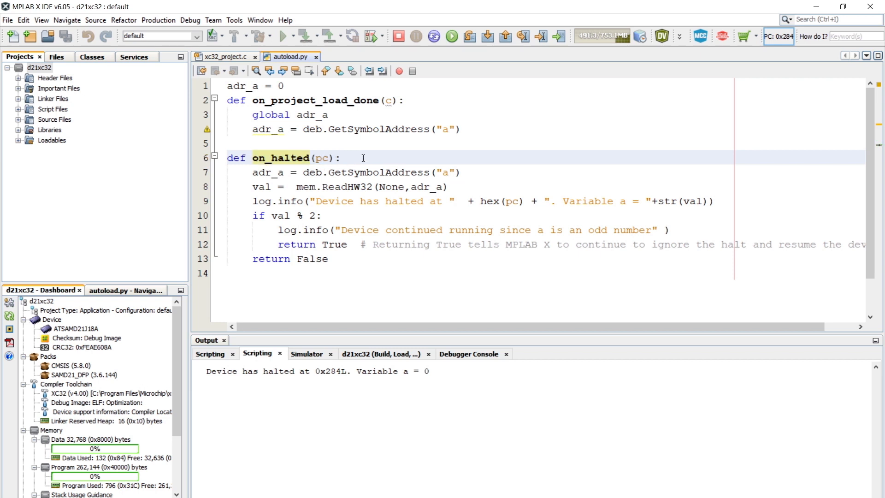
double_click(402, 201)
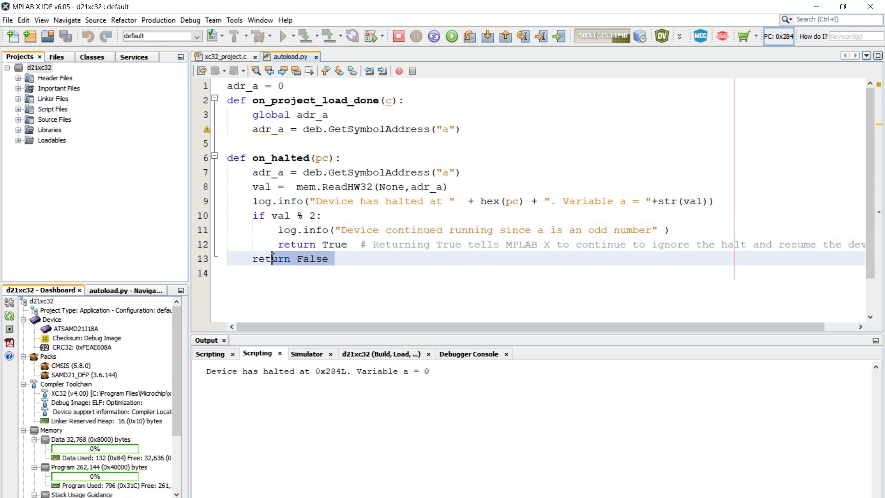
left_click(224, 57)
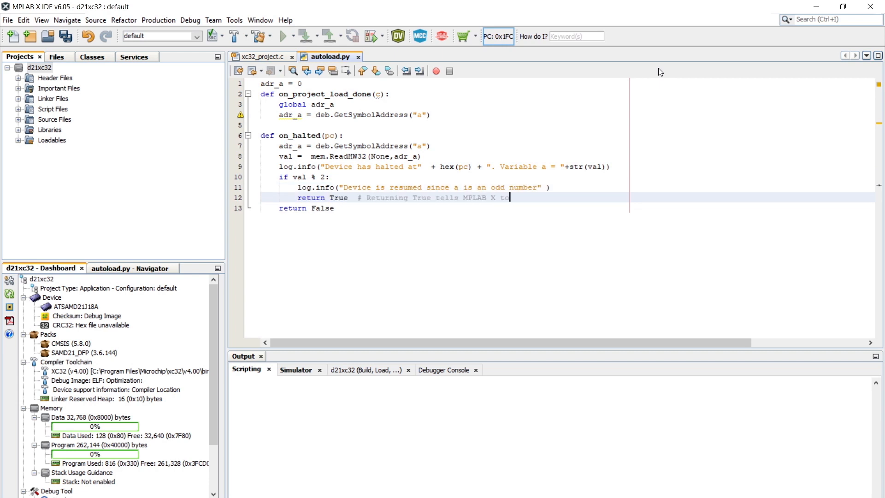
- Finish the comment: 'continue to ignore the halt and resume the device'
type("continue to ignore the halt and resume the device")
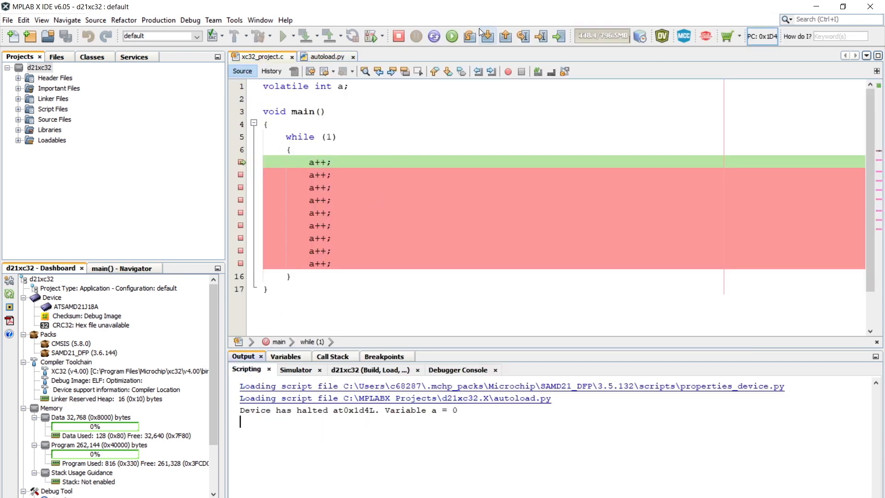
- Continue through successive breakpoints so the log shows a rising, auto-resuming on odd values
left_click(468, 36)
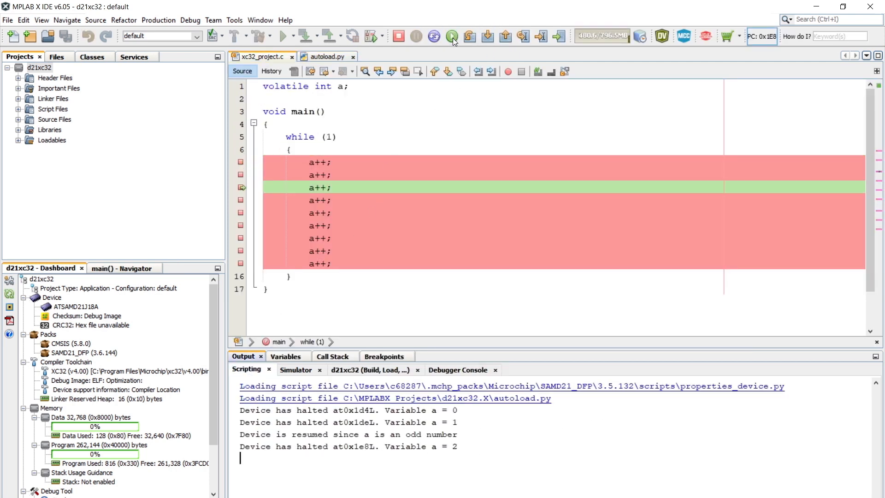
left_click(452, 36)
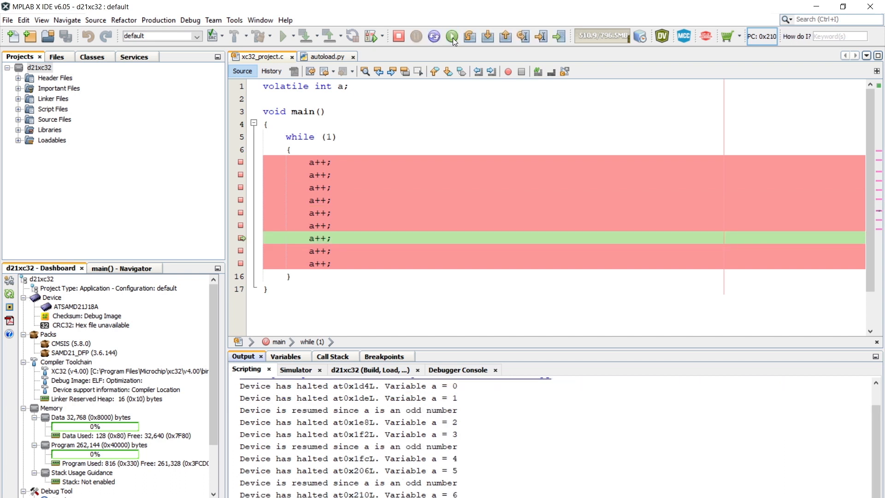
left_click(451, 36)
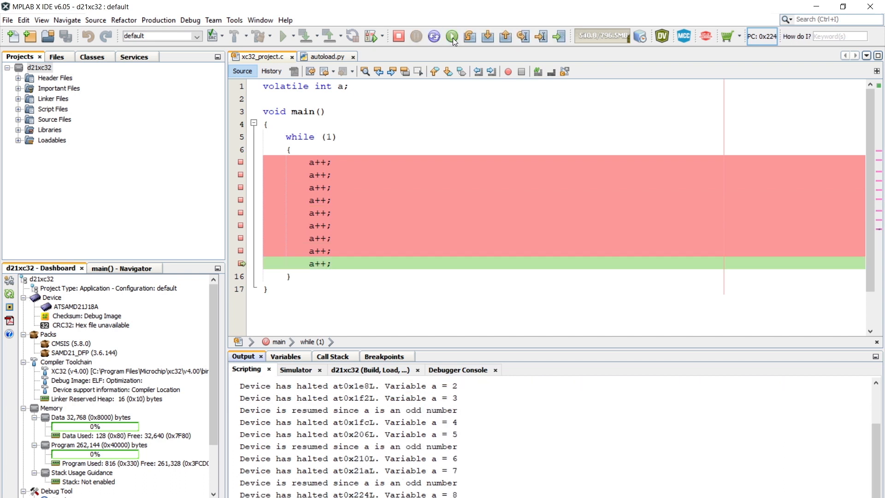